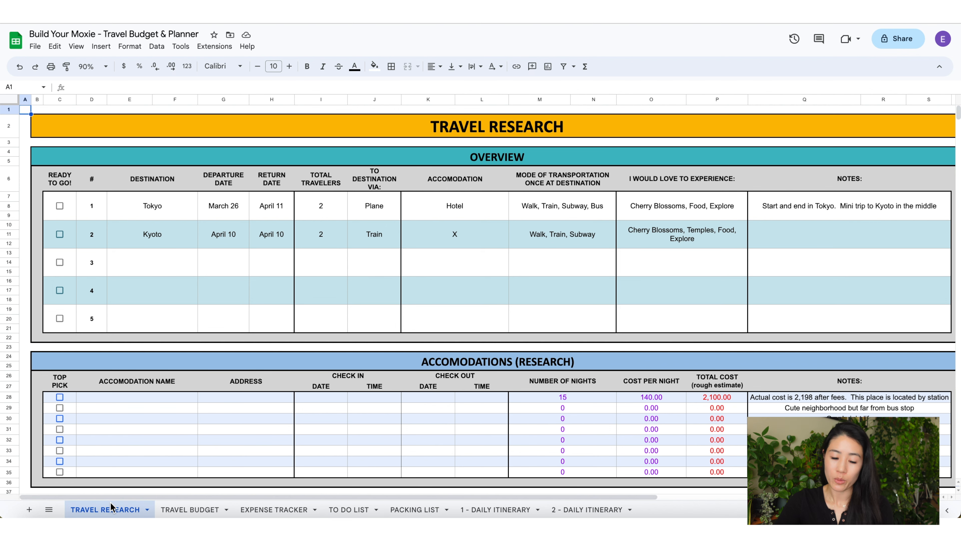
- Browse the Travel Budget, Expense Tracker and Packing List sheets, ending on the next tab
click(189, 510)
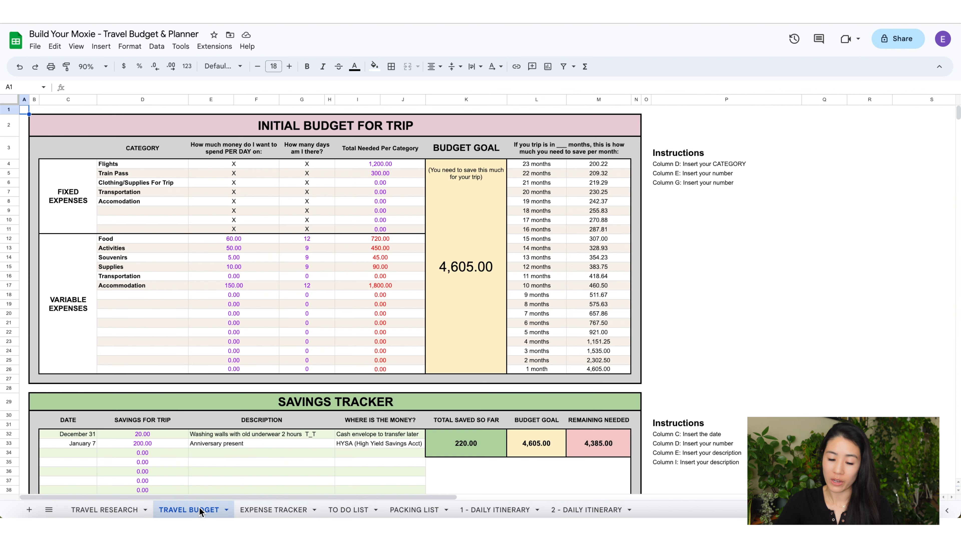
click(273, 510)
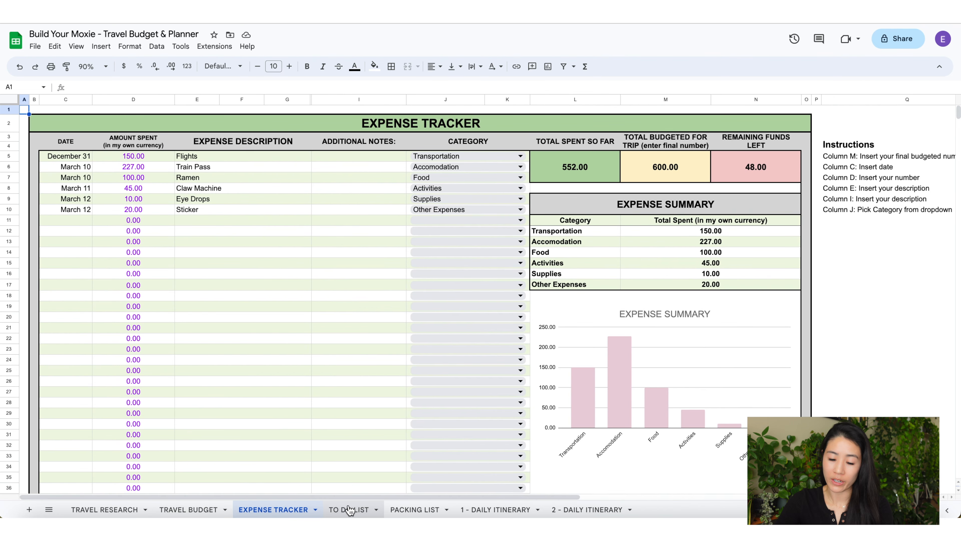
click(415, 510)
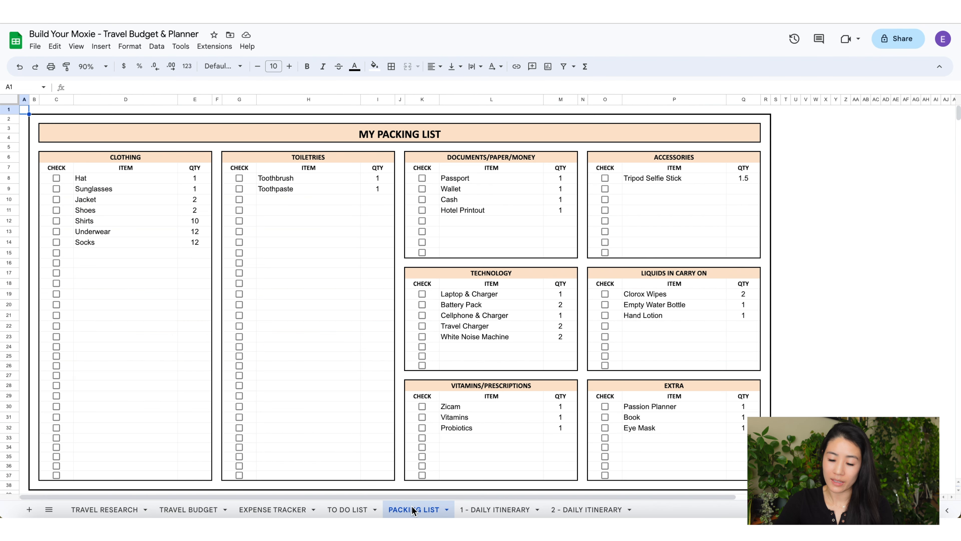
click(494, 510)
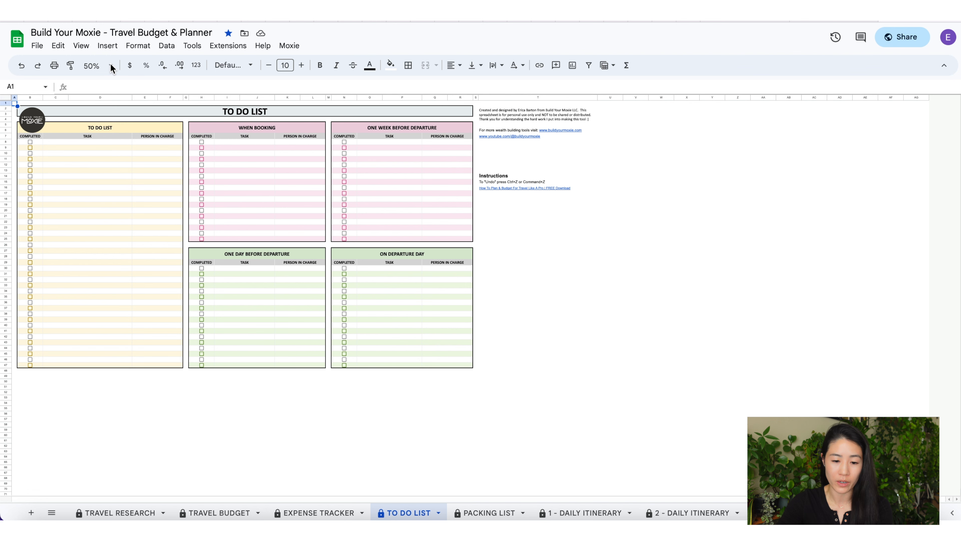
click(109, 66)
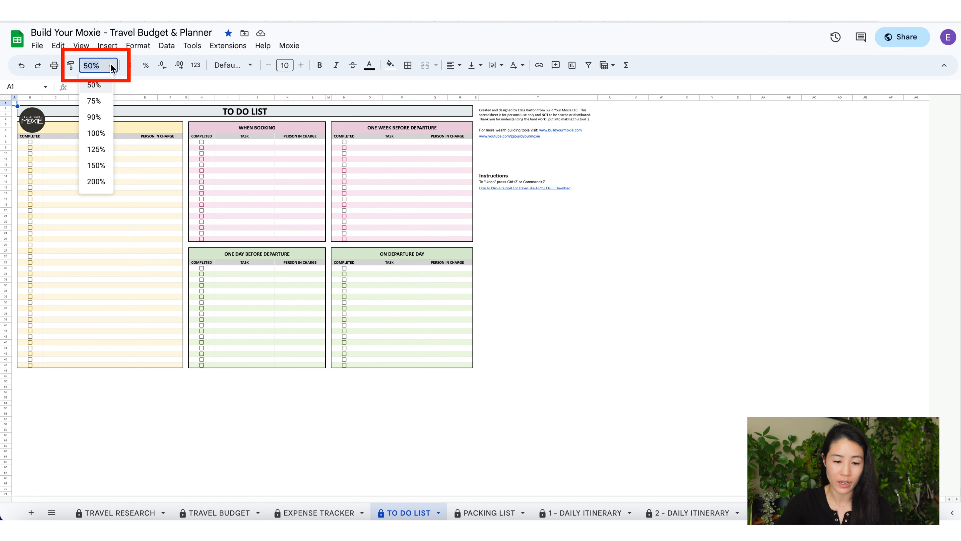
click(97, 133)
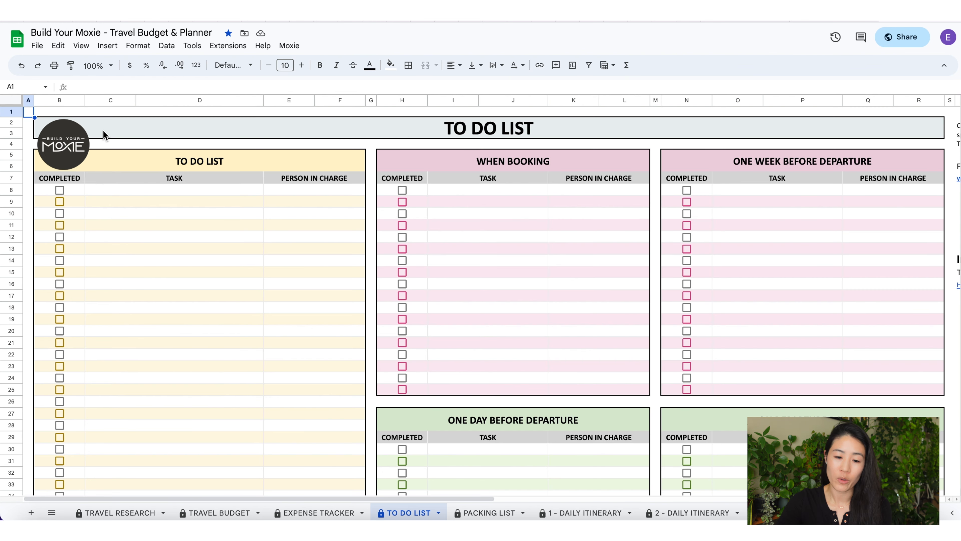
click(98, 66)
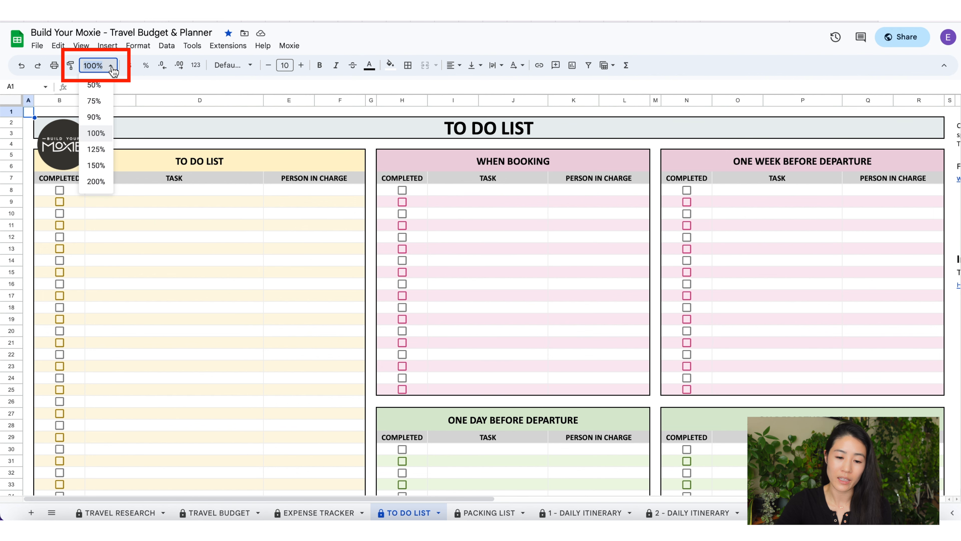
click(94, 102)
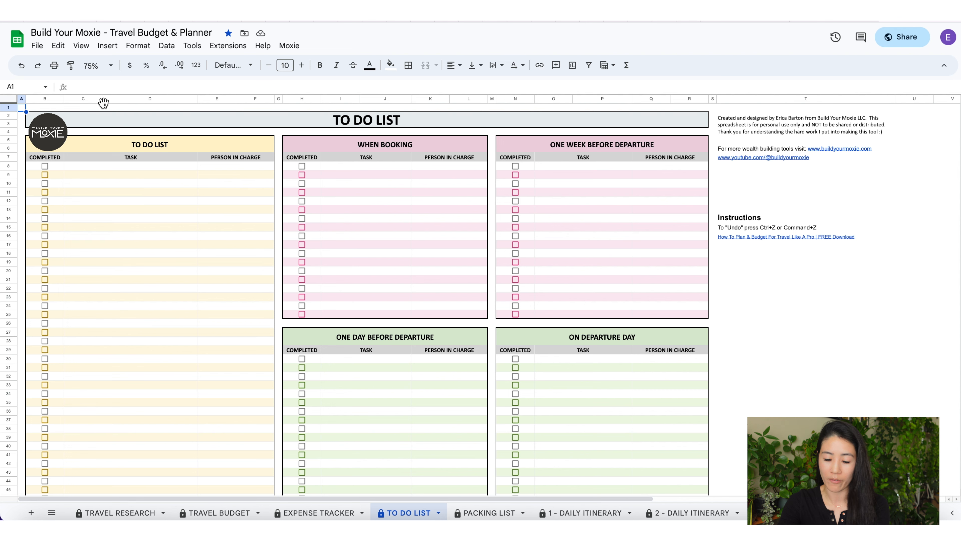
text(husband)
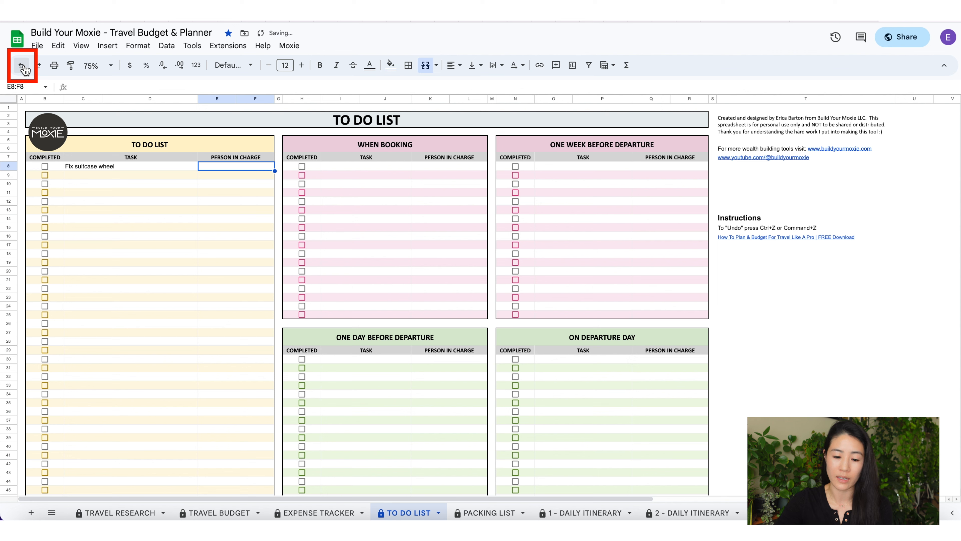
mouse_move(38, 66)
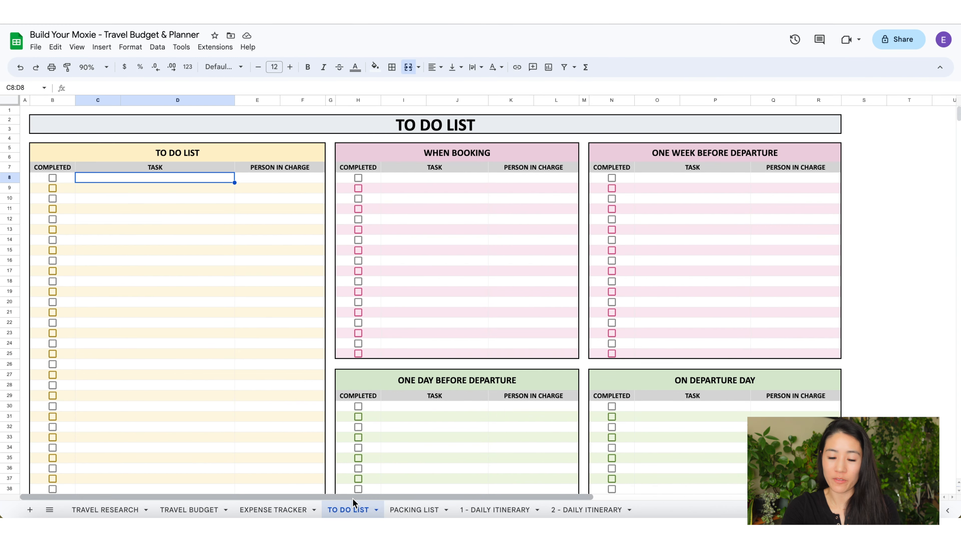
mouse_move(234, 171)
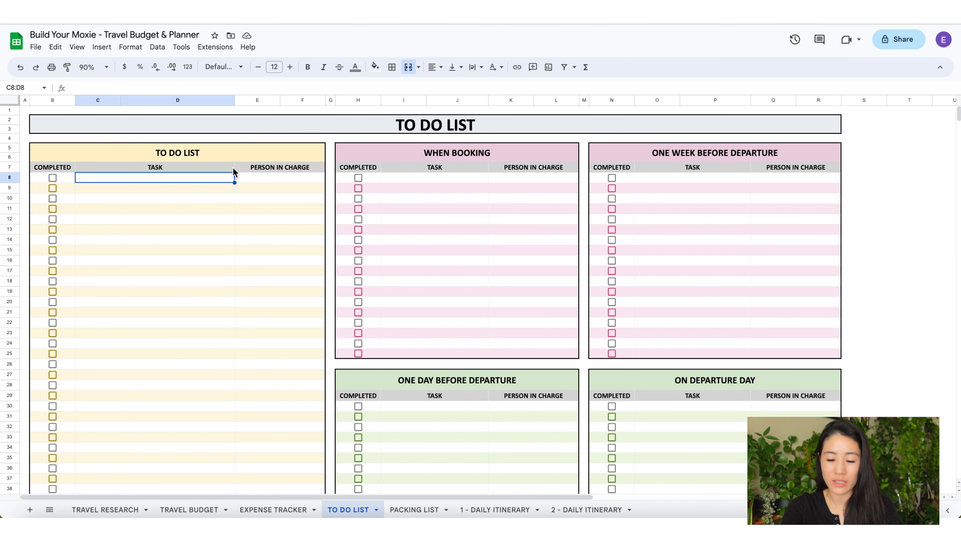
mouse_move(774, 325)
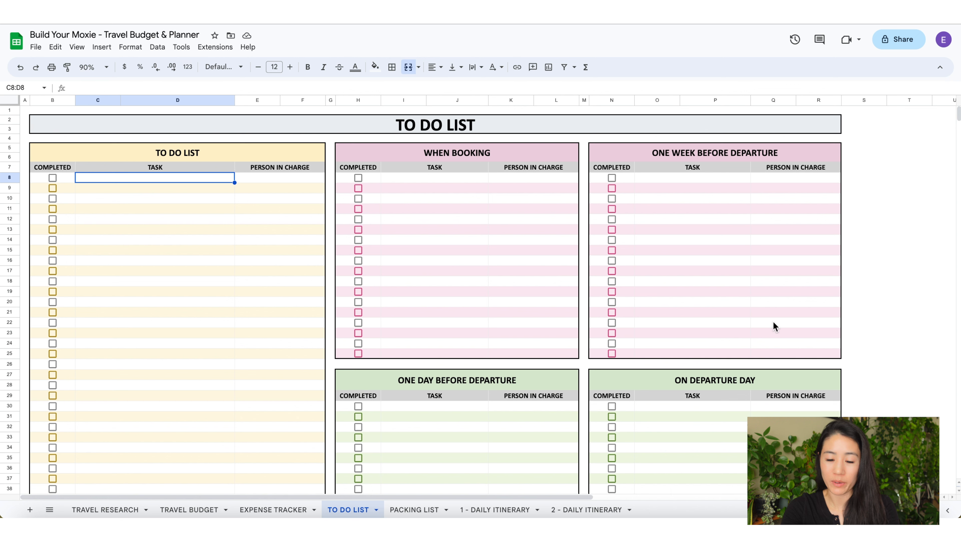
mouse_move(707, 470)
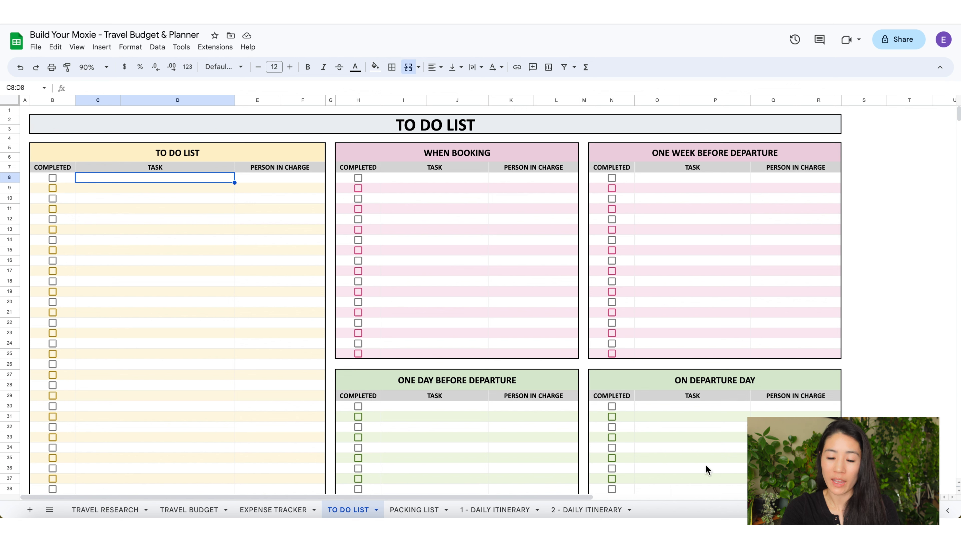
- Add the task 'Get rental car' with 'Both' as the person in charge
text(Get rental car)
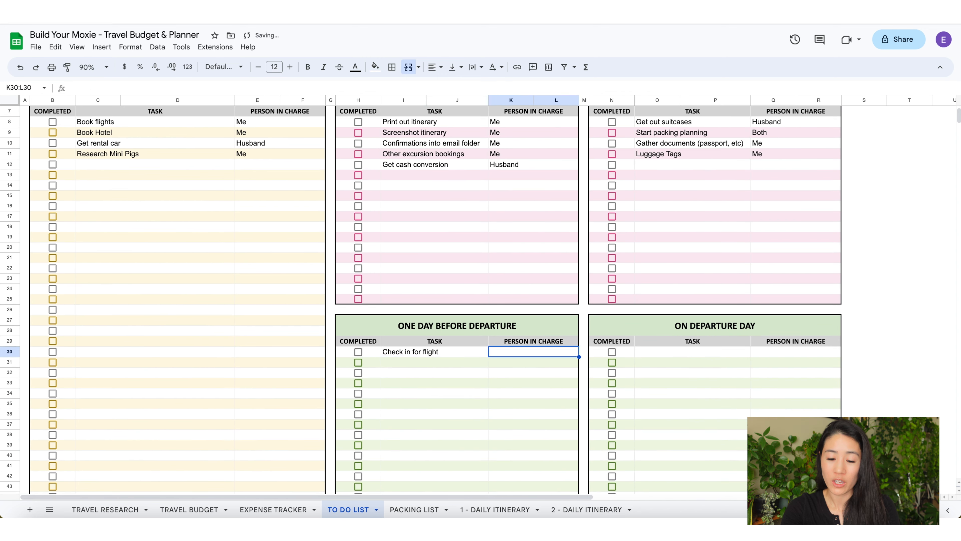
text(Both)
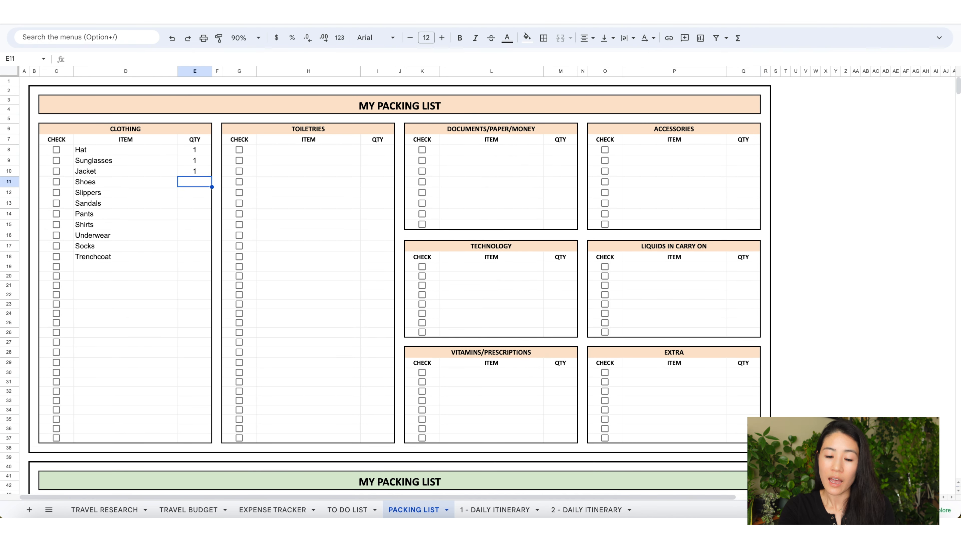
- Add packing items Contact, Facet Wash, Pimpl and Chapstick to the list
text(Contact)
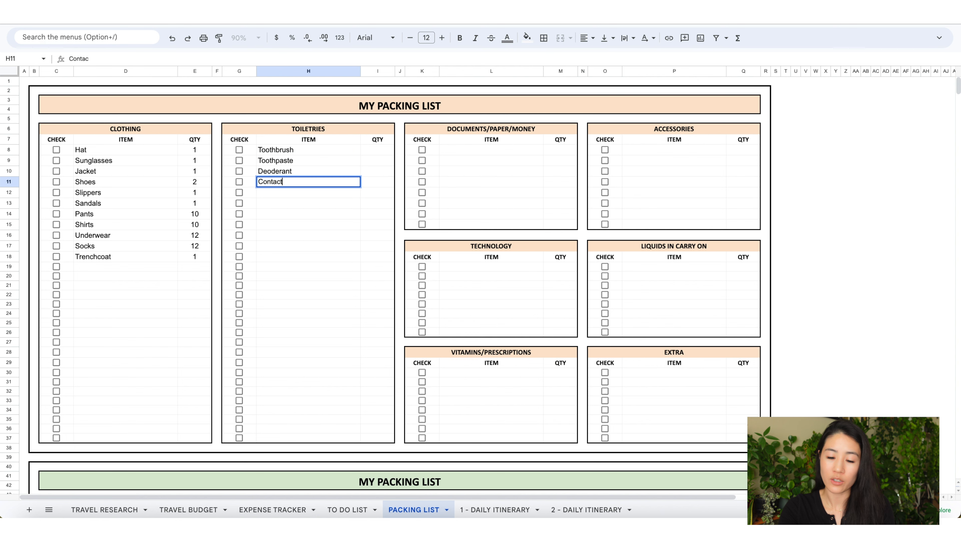
text(Facet Wash)
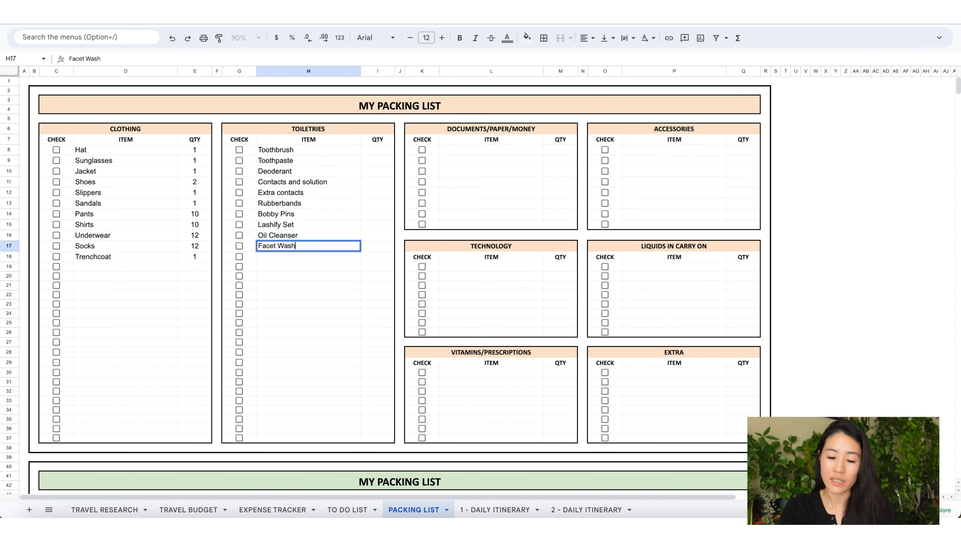
text(Pimple)
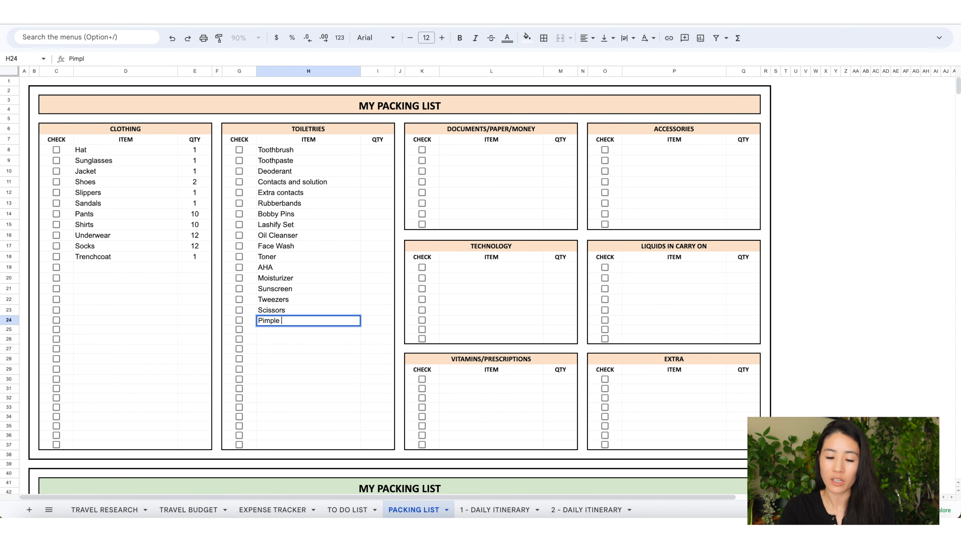
text(Chapstick)
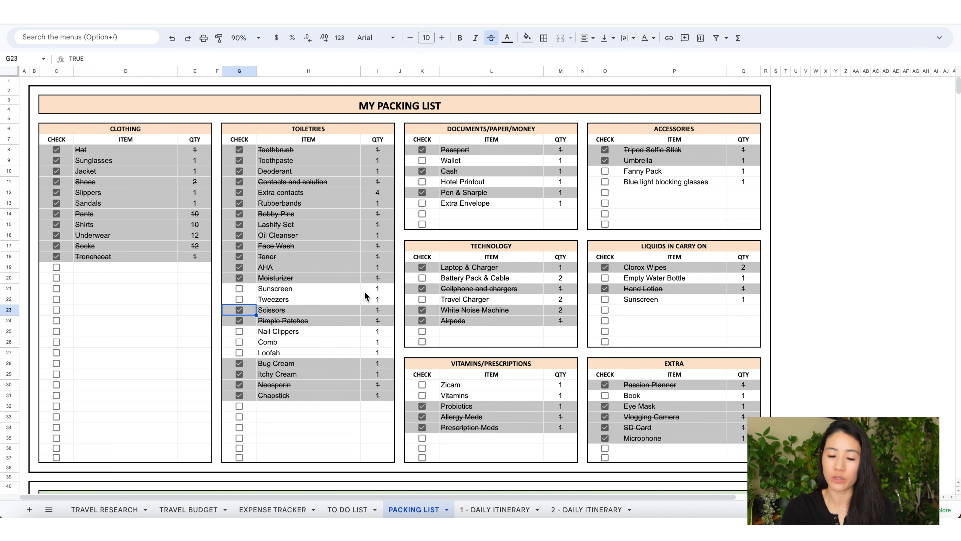
- Zoom out to 50% and review the blank colour-variant copies of the list below
click(258, 38)
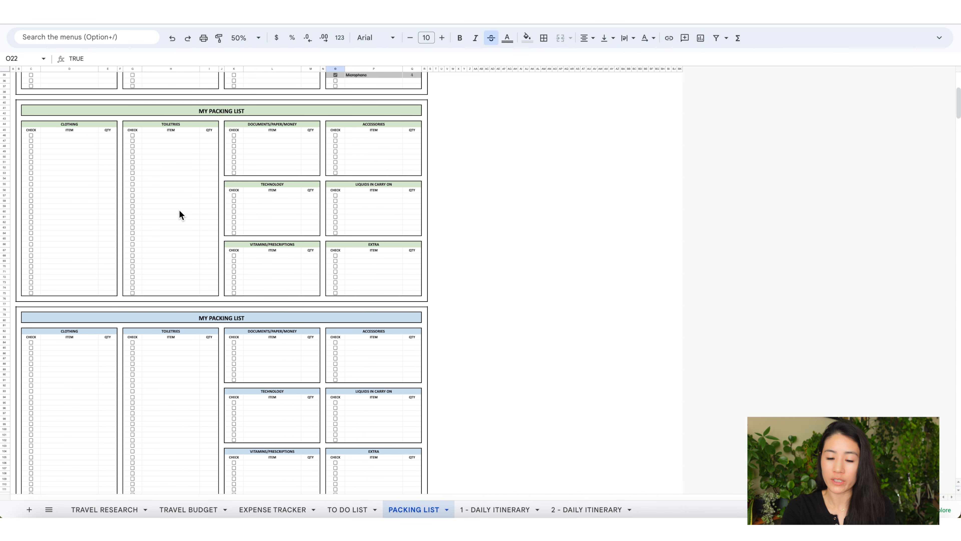
scroll(down, 3)
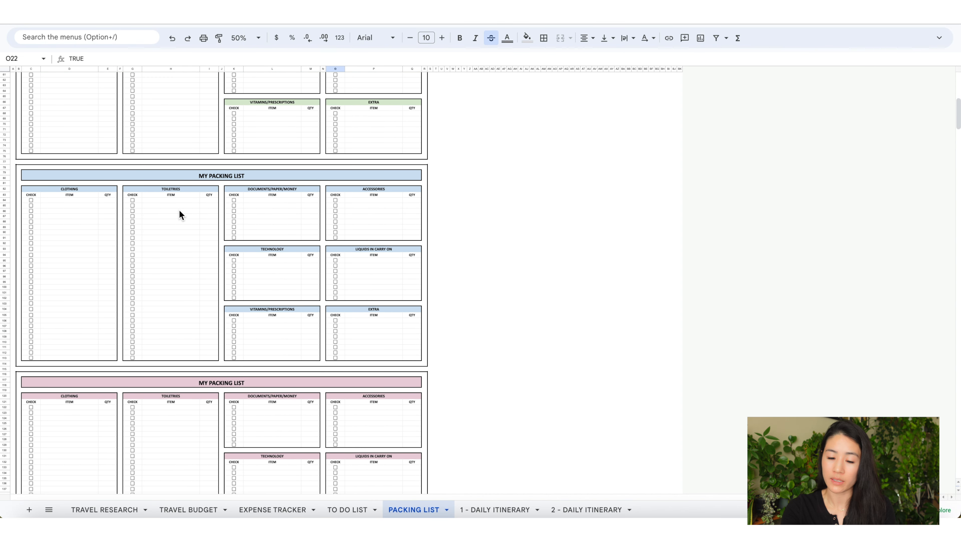
scroll(down, 3)
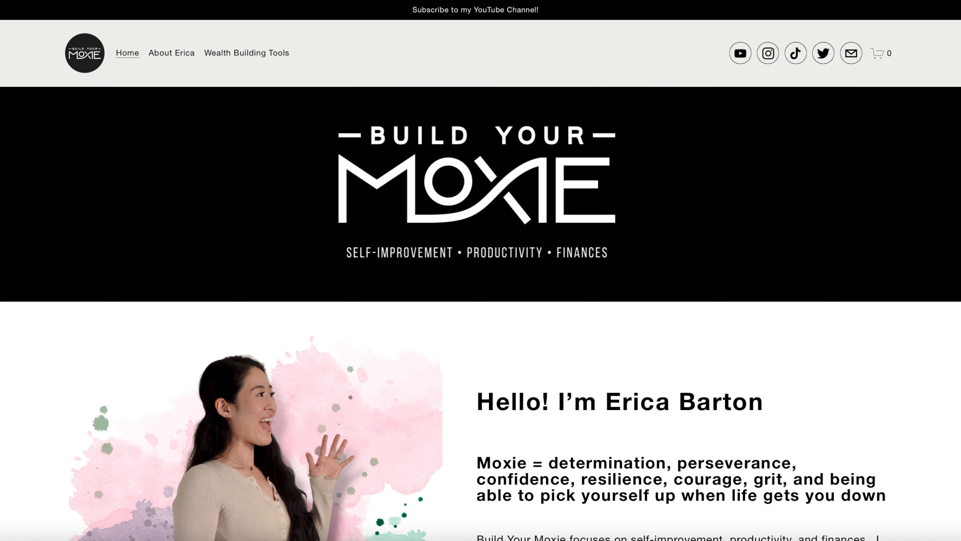
scroll(down, 3)
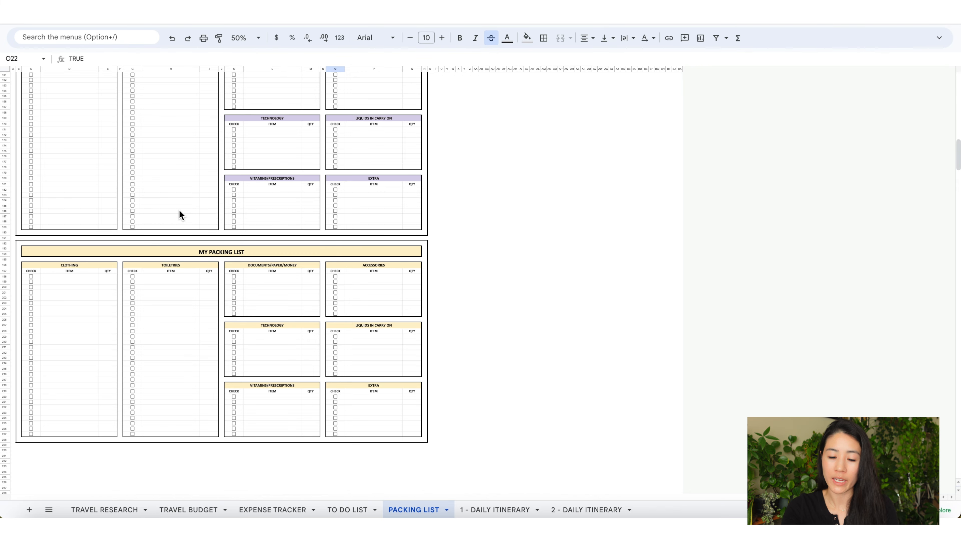
click(496, 509)
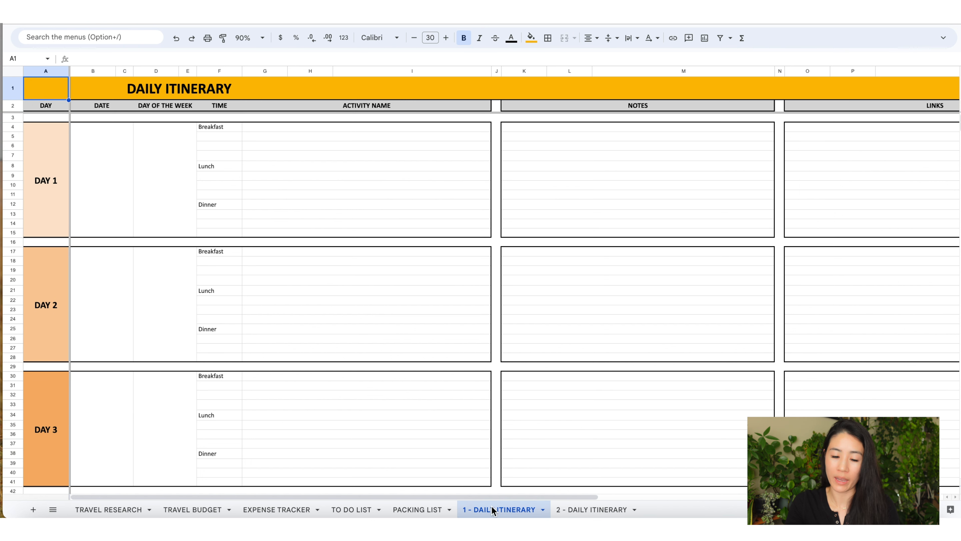
- Add the Day 1 note 'Line is long - Tak' and move to the hourly second itinerary sheet
click(102, 183)
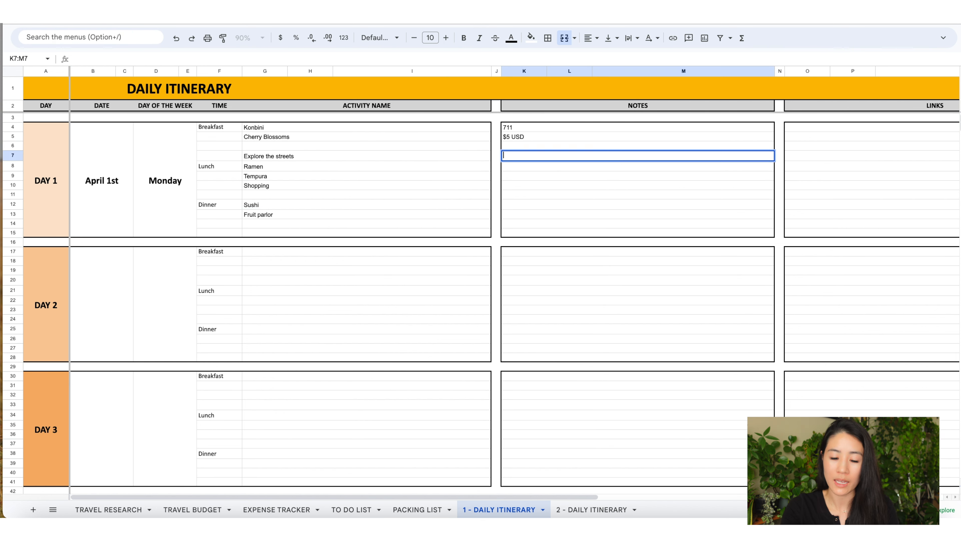
text(Line is long - Tak)
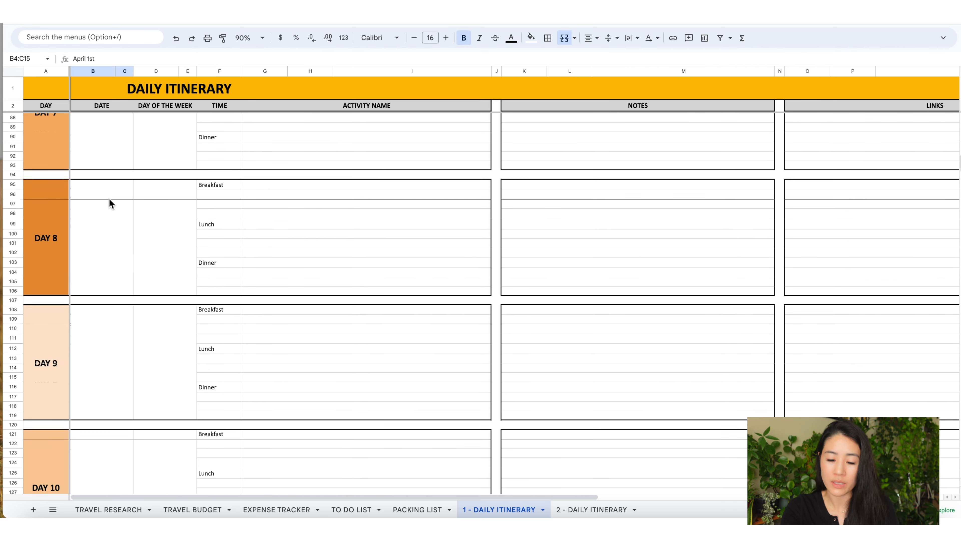
scroll(down, 3)
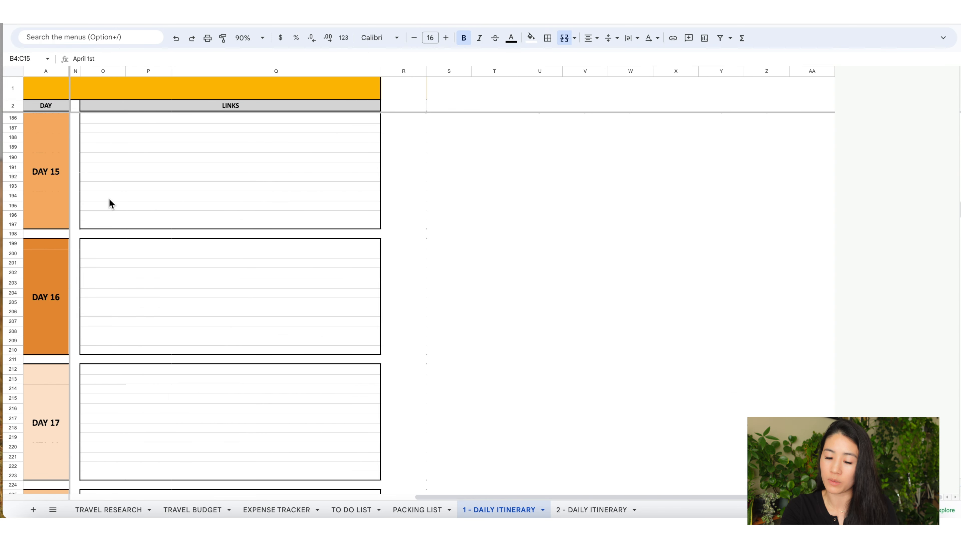
click(590, 510)
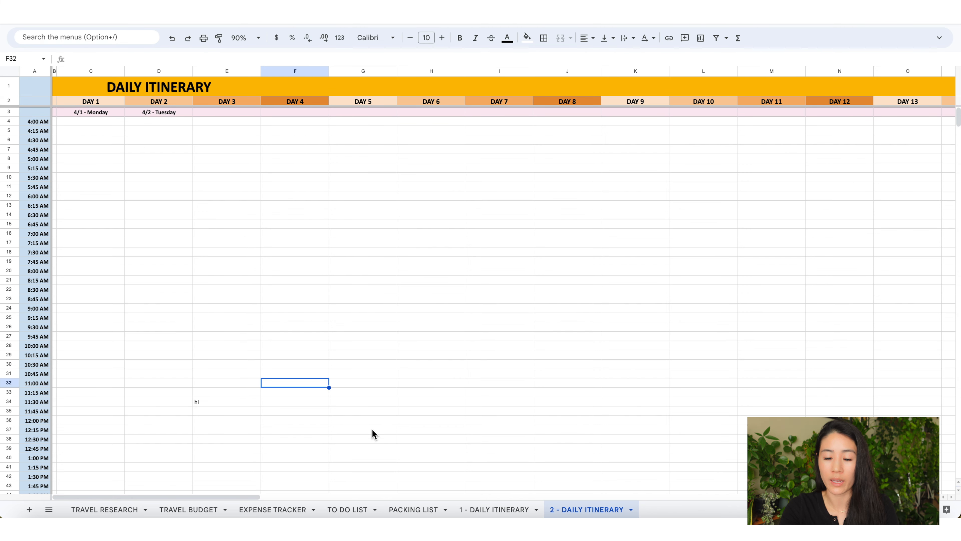
mouse_move(587, 511)
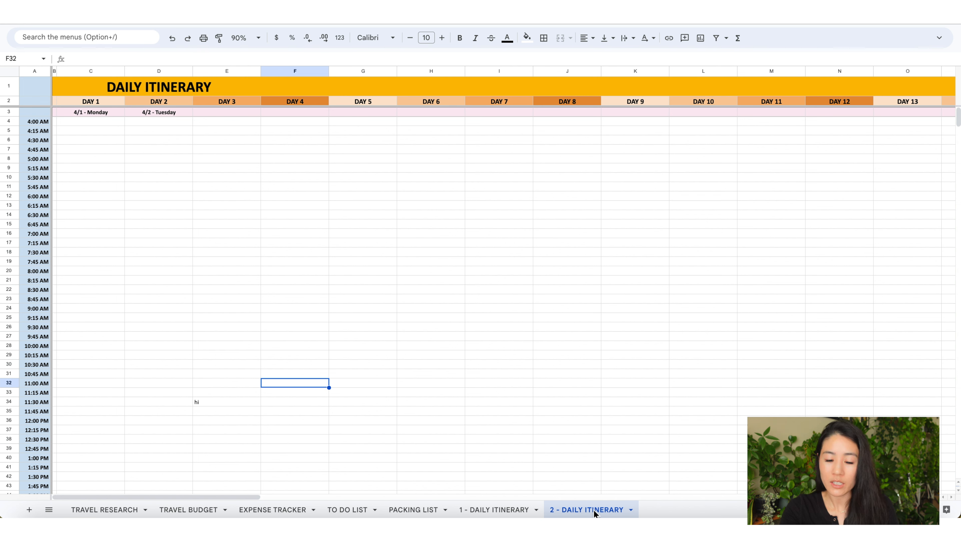
mouse_move(287, 295)
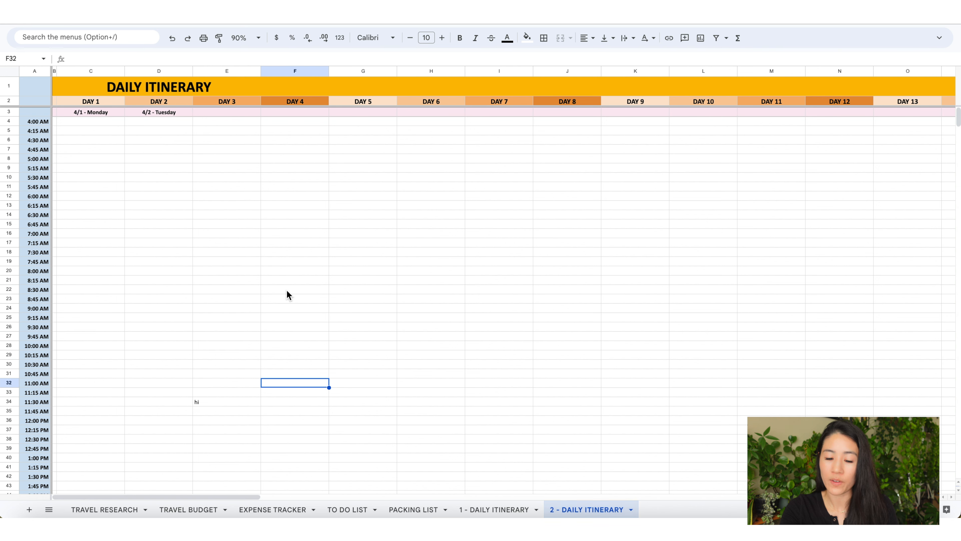
- Enter 'Wake up' for Day 2 and extend the lunch entry with '@ this' in the hourly itinerary
text(Wake up)
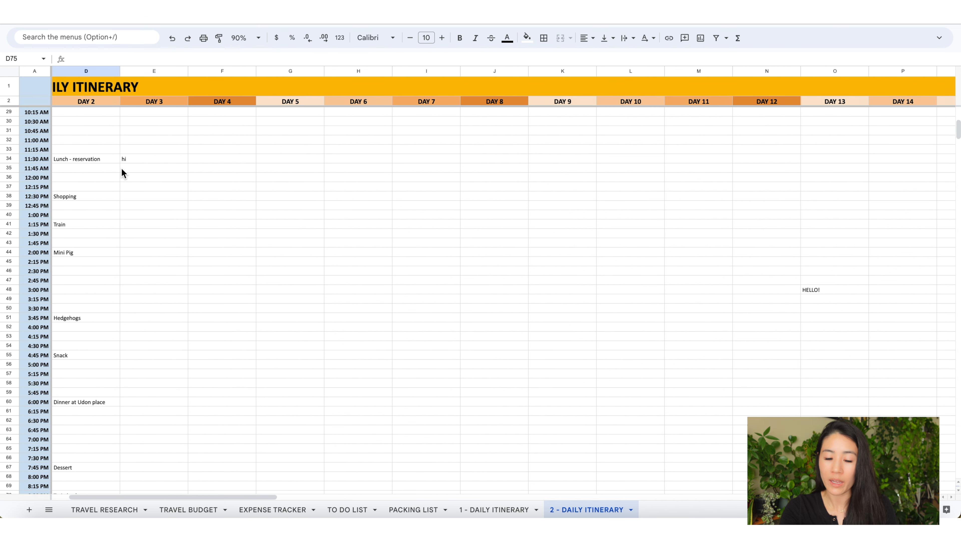
scroll(right, 3)
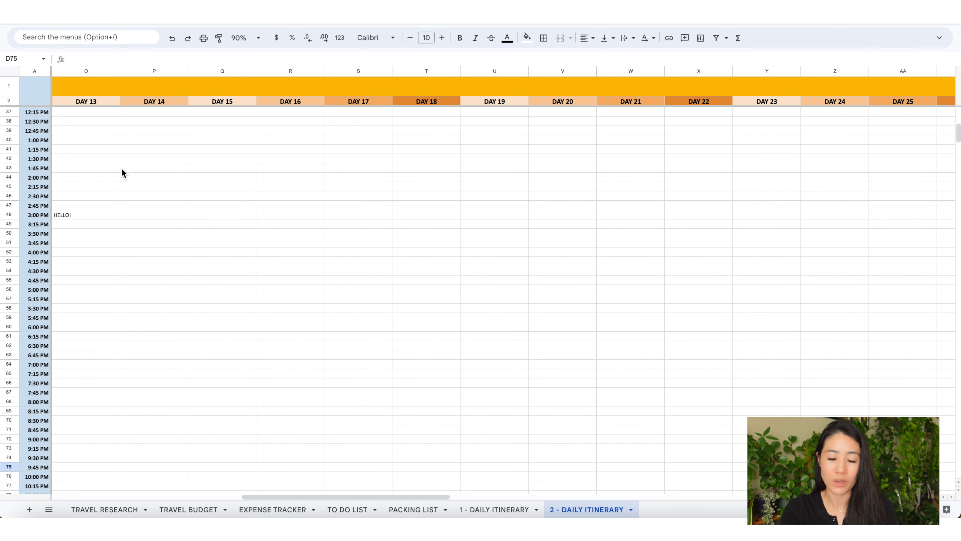
scroll(down, 3)
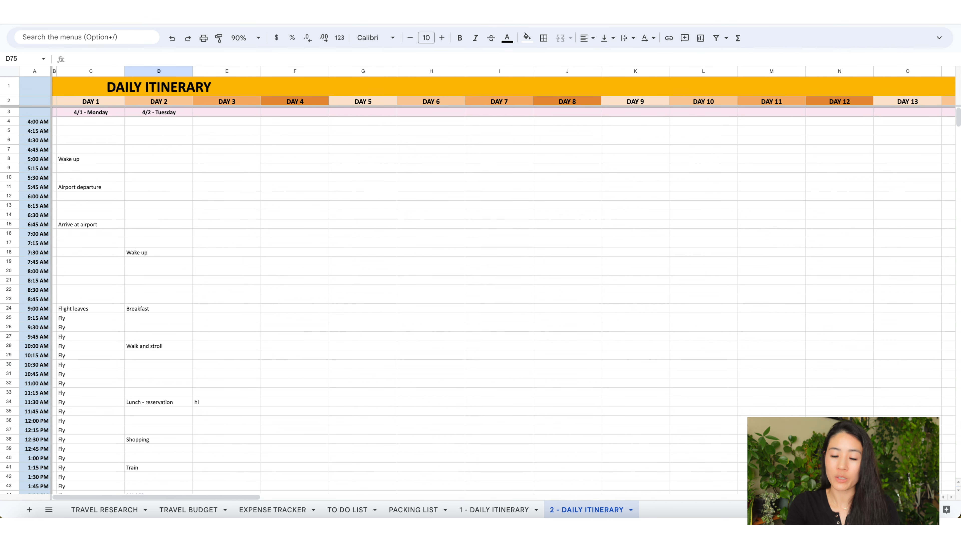
mouse_move(255, 216)
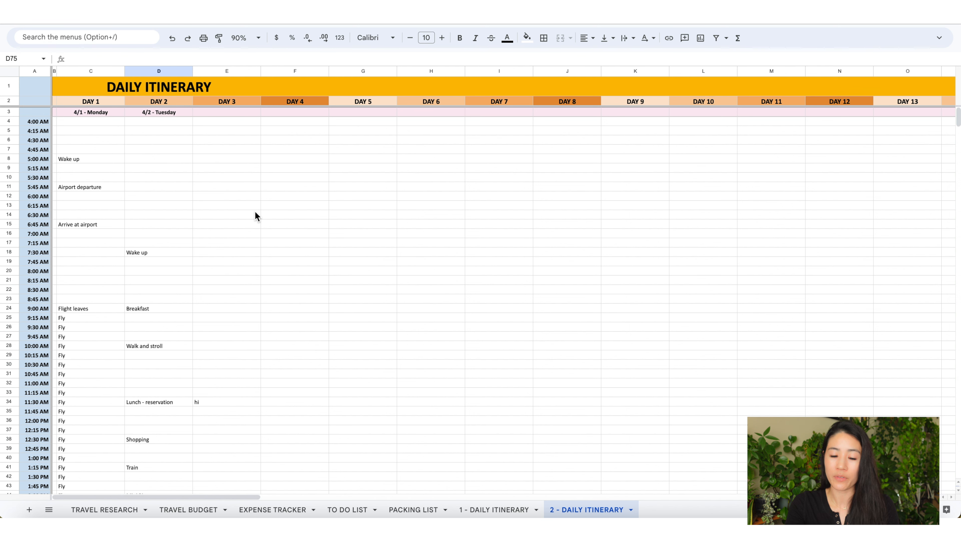
mouse_move(121, 171)
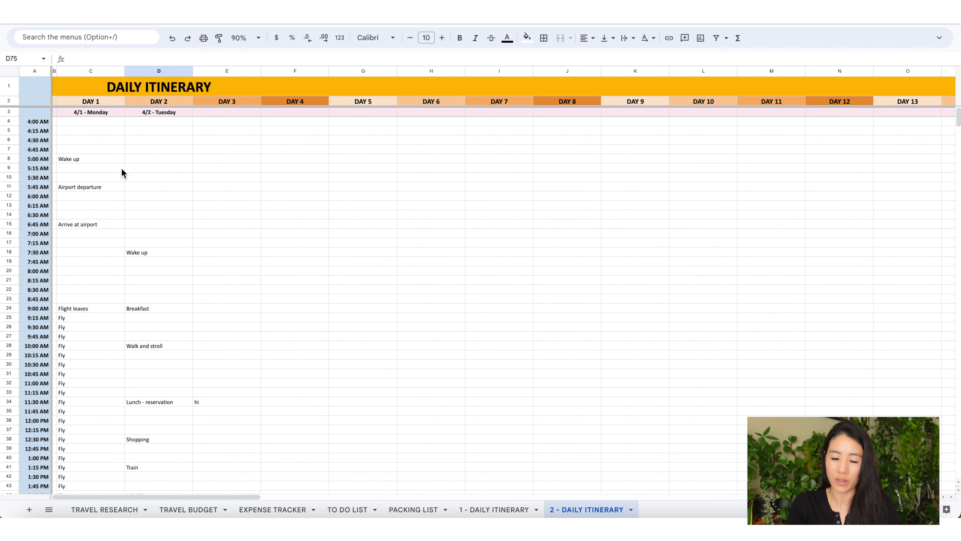
text(@ this cool place that is amazing)
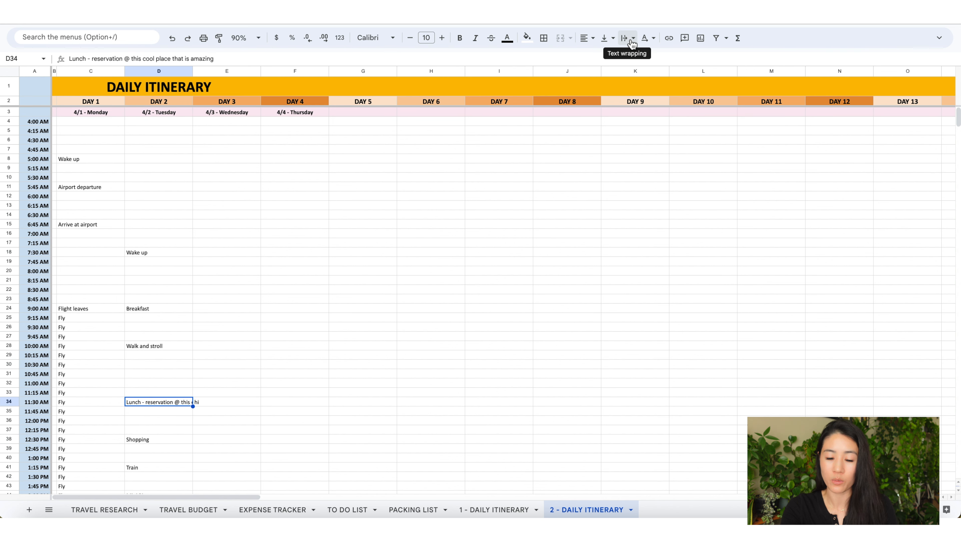
- Wrap the long Day 2 lunch reservation text within its cell
click(632, 38)
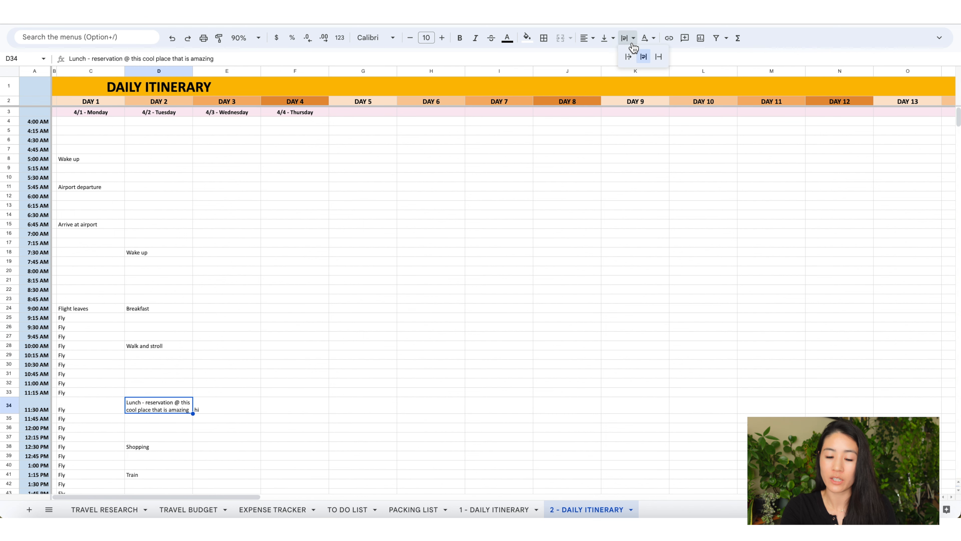